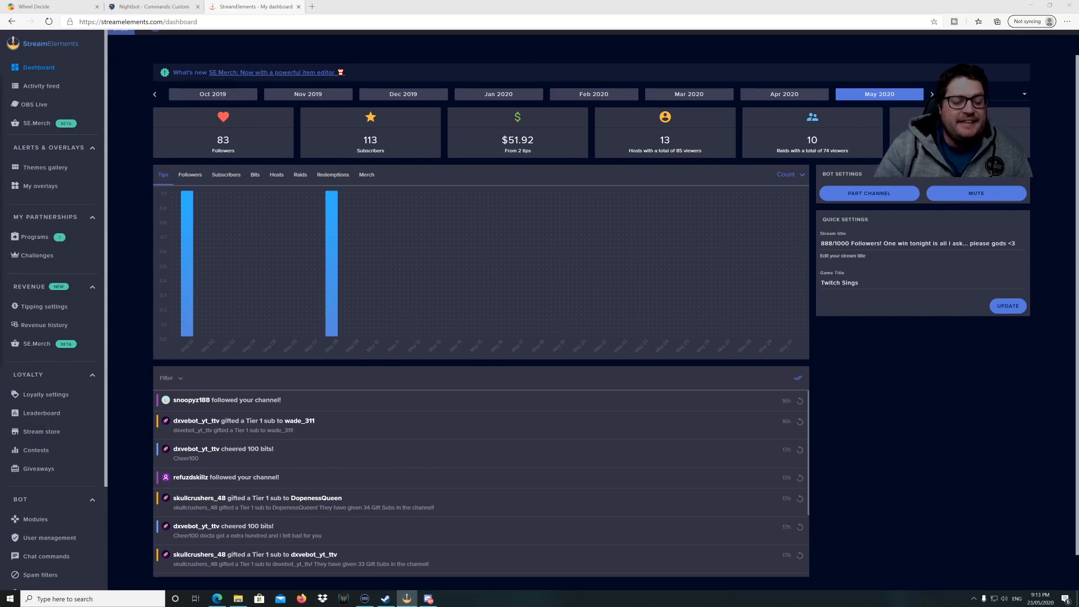
mouse_move(123, 100)
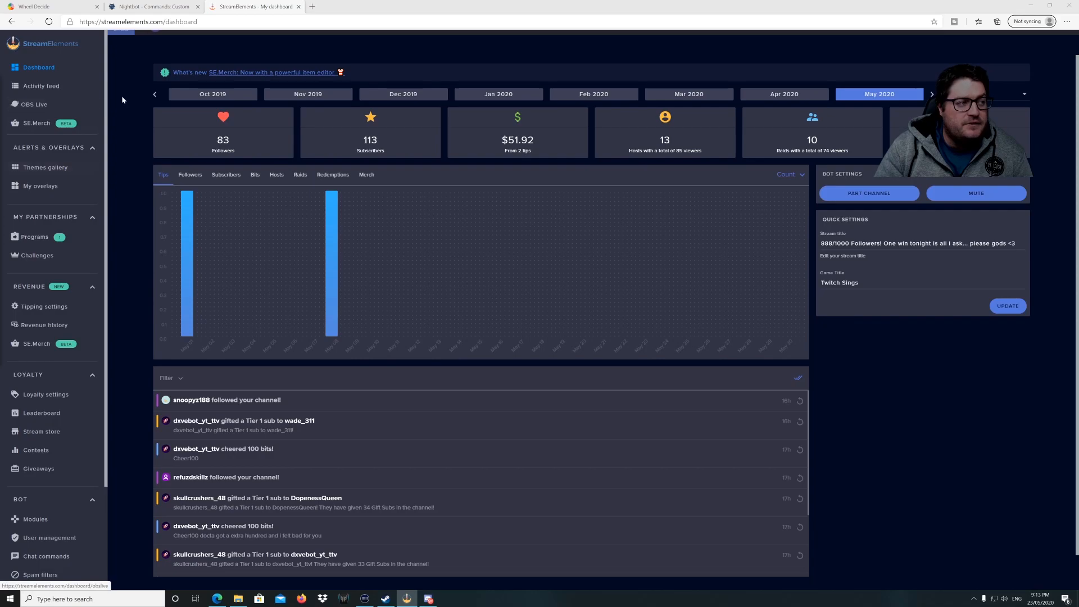
Go to the Chat commands page and show the Custom commands list with the !so shout-out settings.
scroll(down, 3)
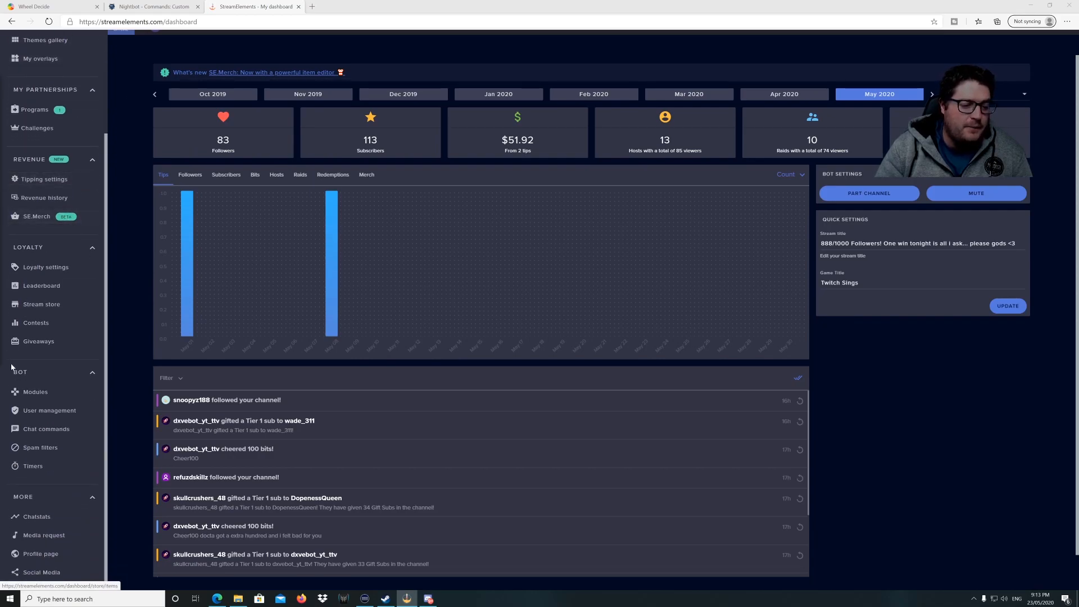
mouse_move(46, 429)
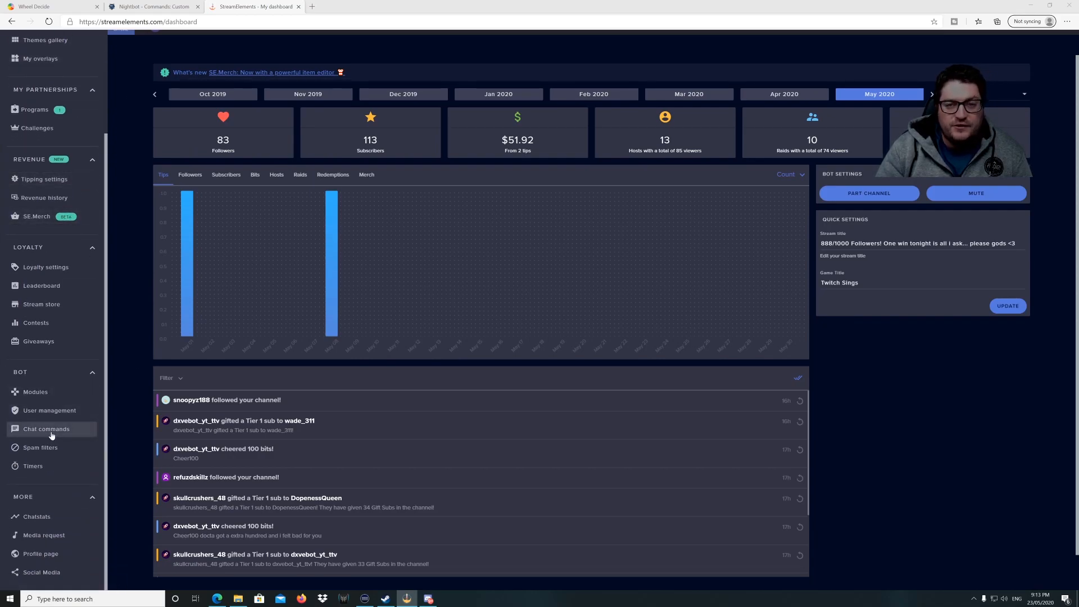
click(46, 428)
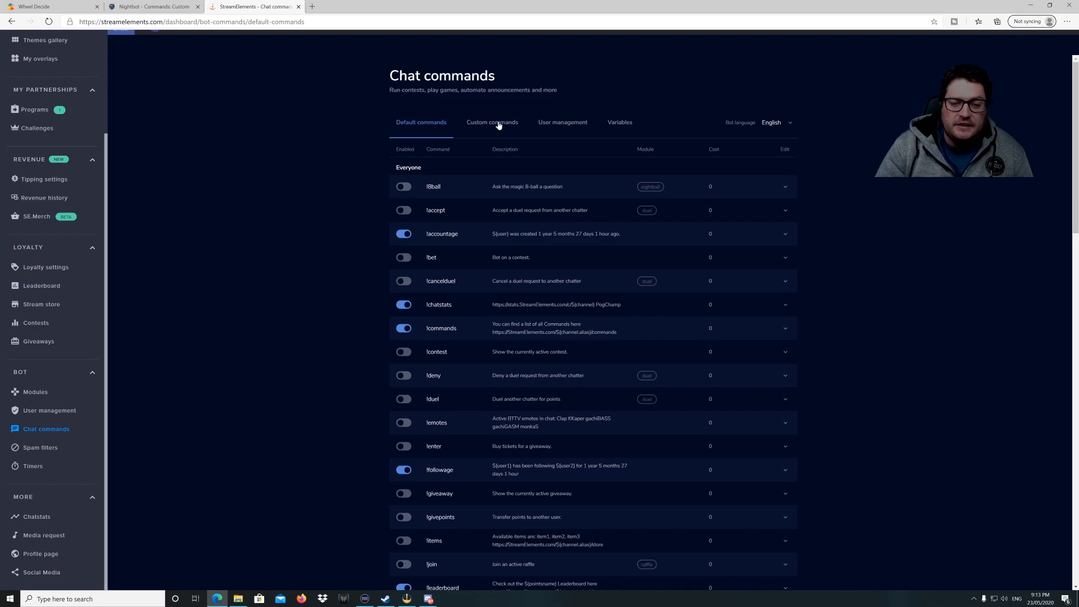
click(492, 122)
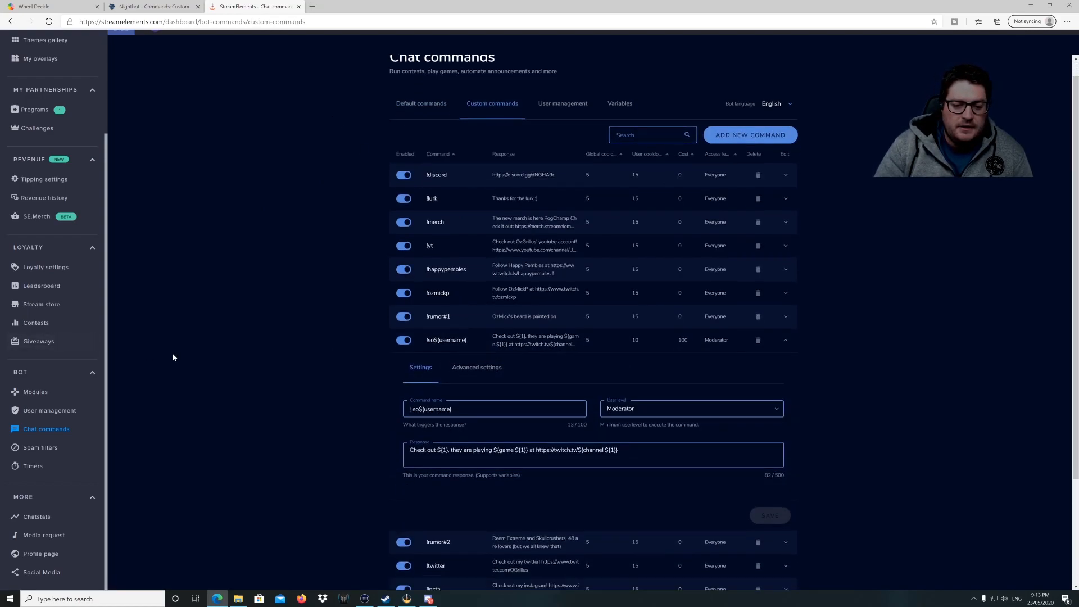
scroll(down, 3)
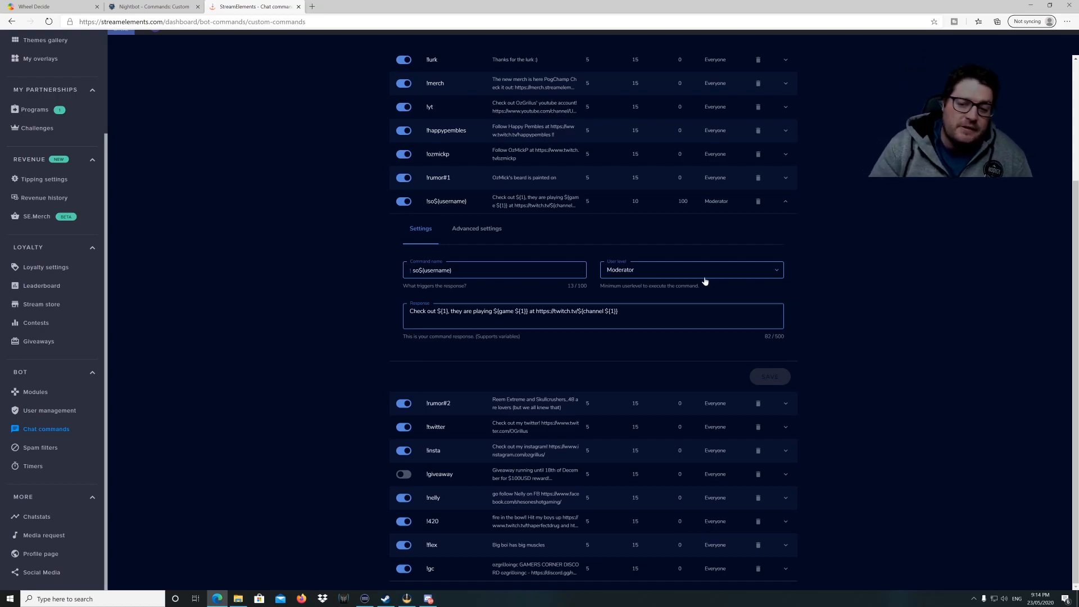
click(691, 269)
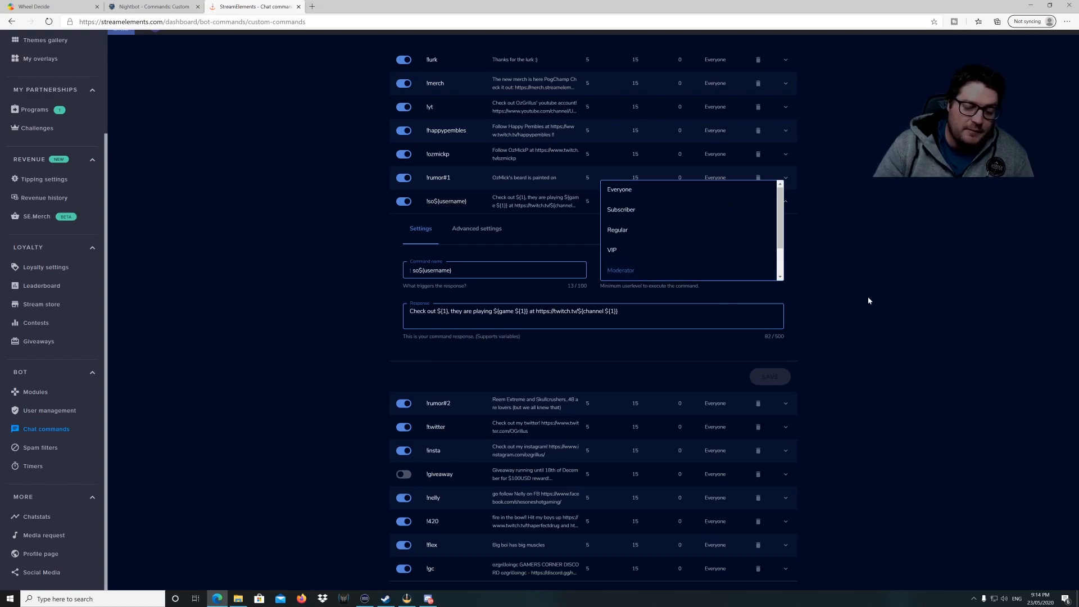
mouse_move(815, 286)
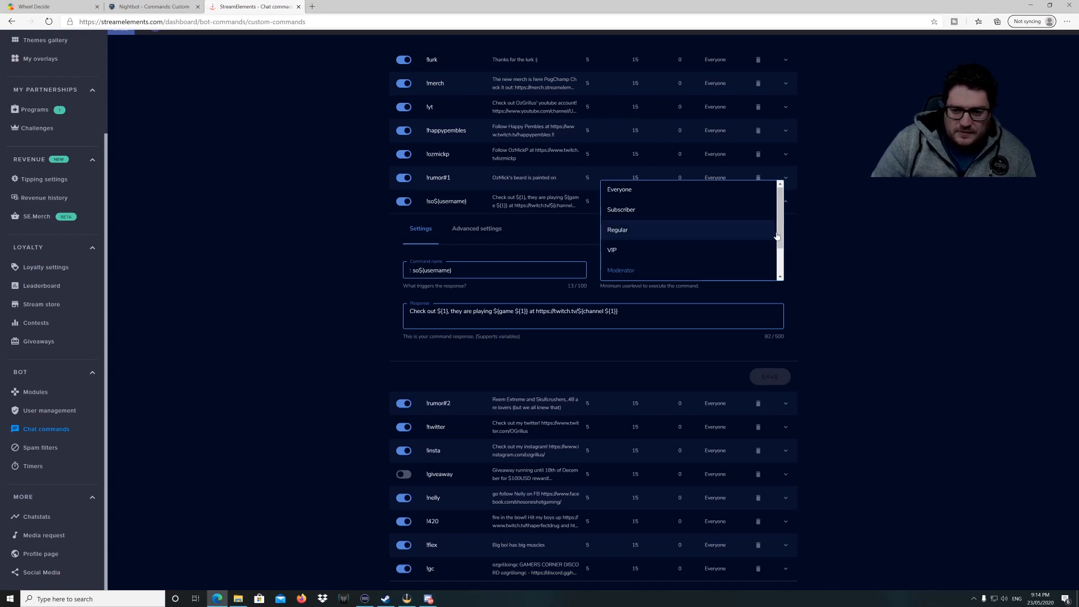
scroll(down, 3)
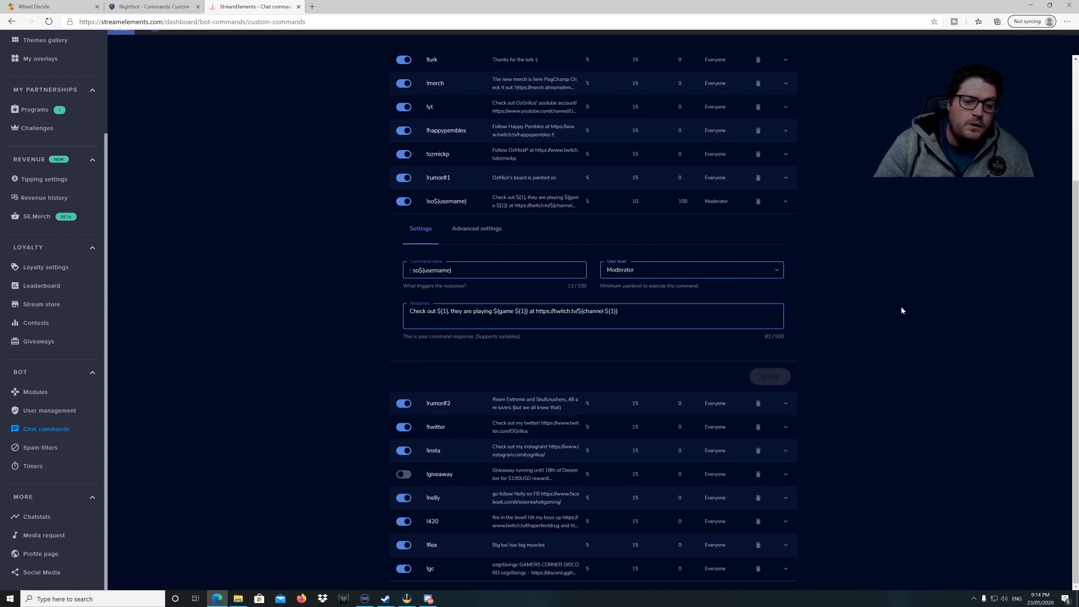
mouse_move(371, 311)
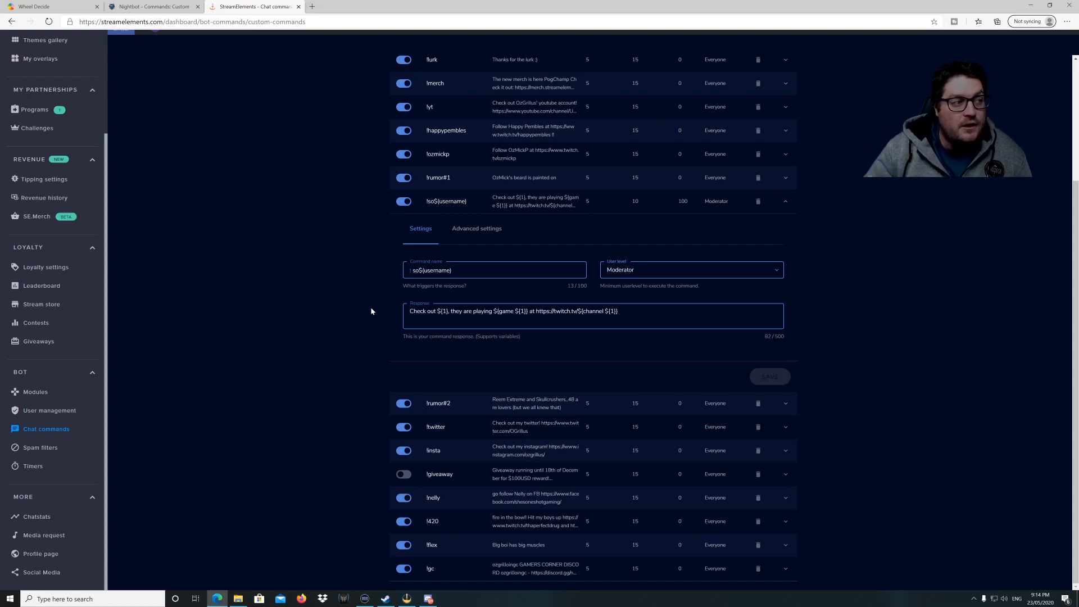
mouse_move(514, 264)
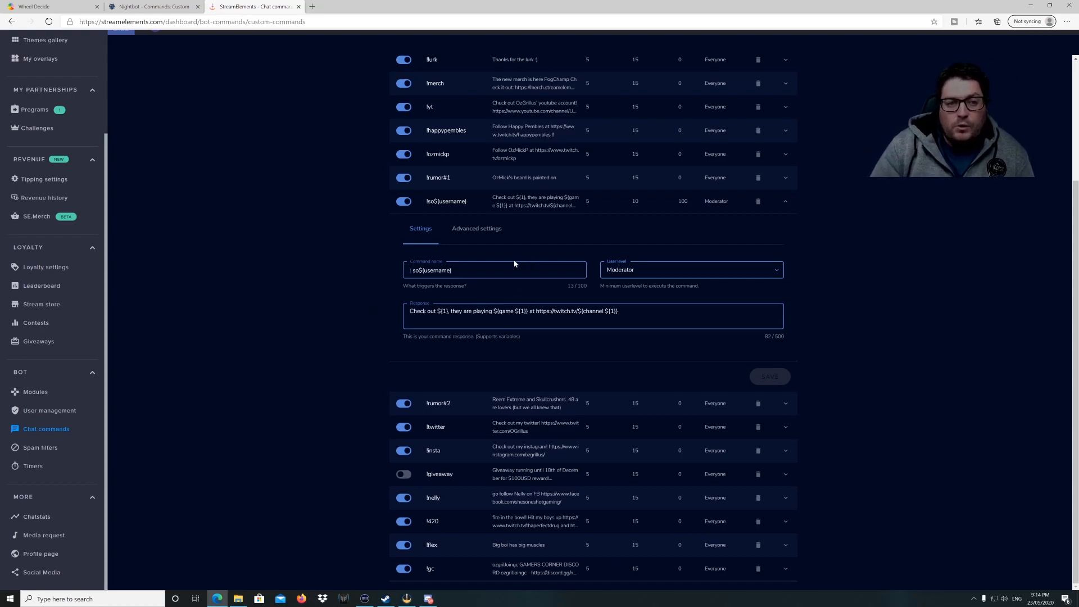
mouse_move(337, 254)
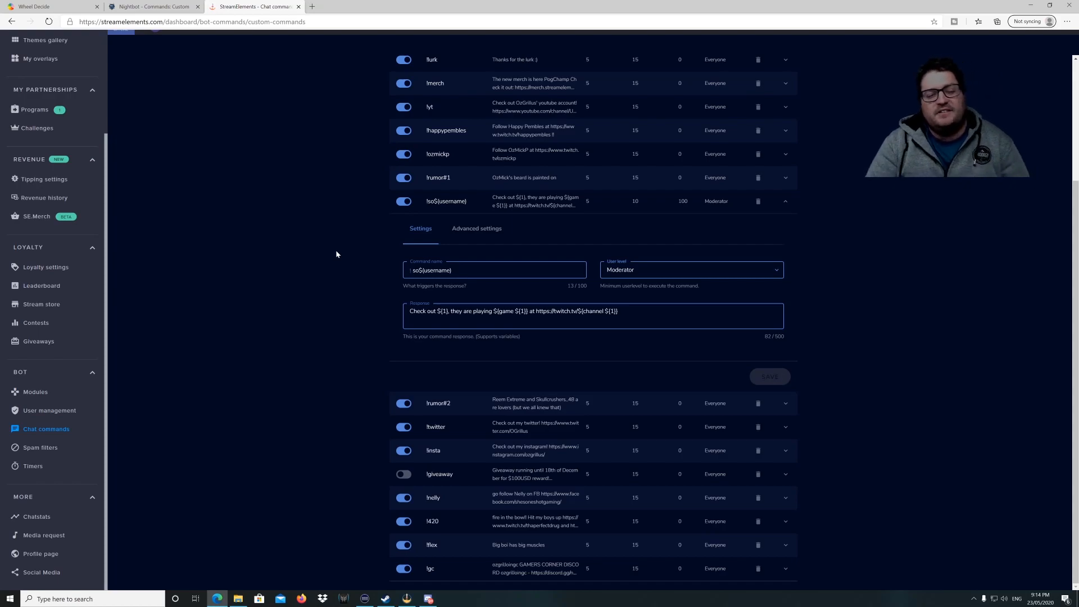